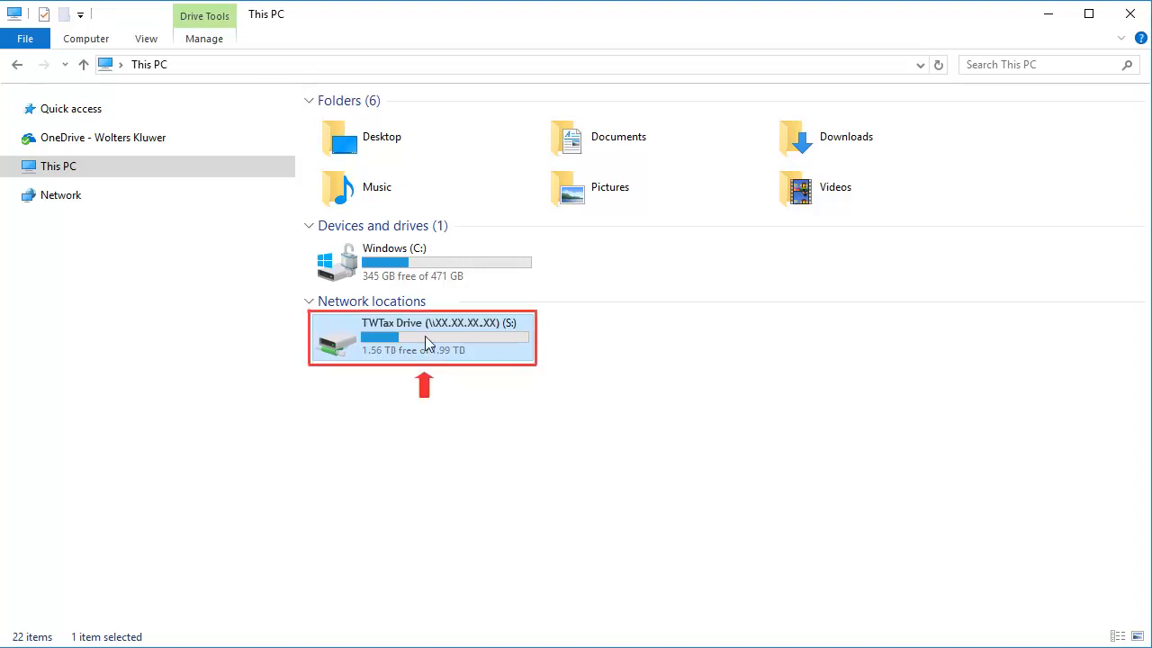
- Browse TWTax Drive (S:) > UTS16 > TWTECH to reach setup.exe
double_click(423, 338)
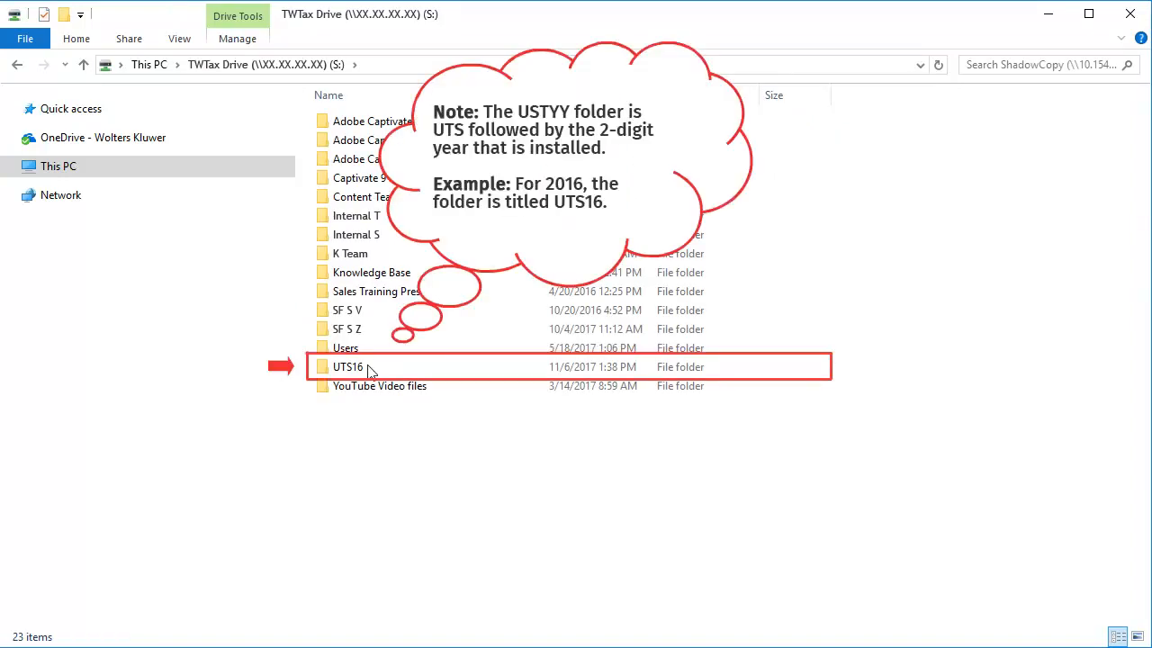
double_click(347, 367)
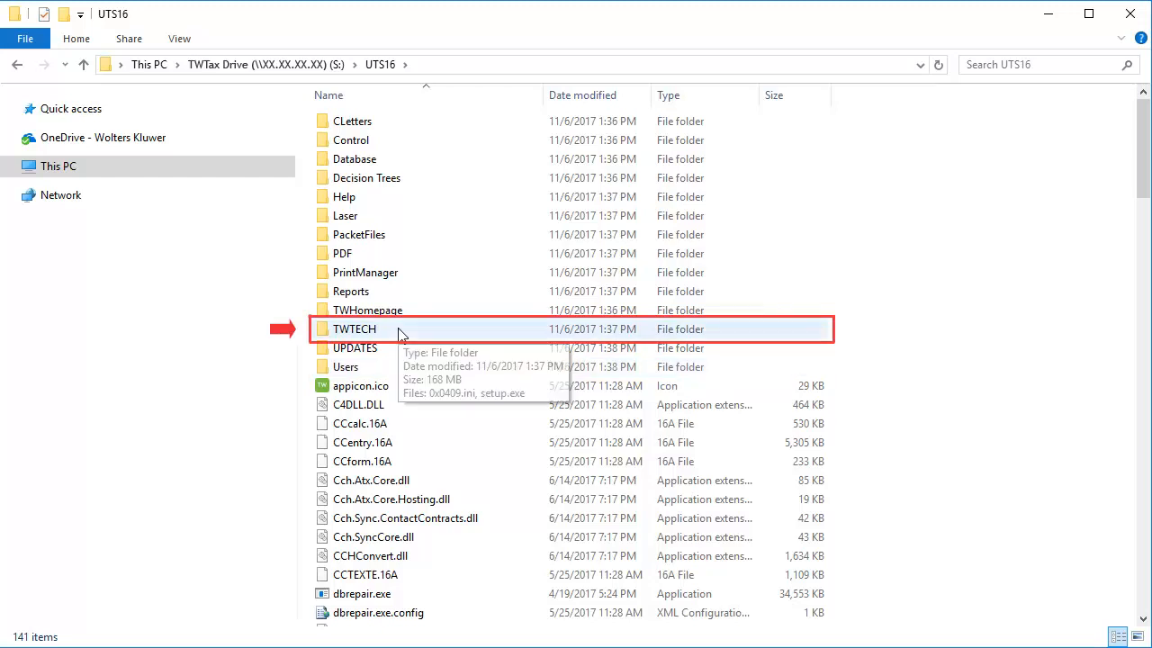
double_click(352, 328)
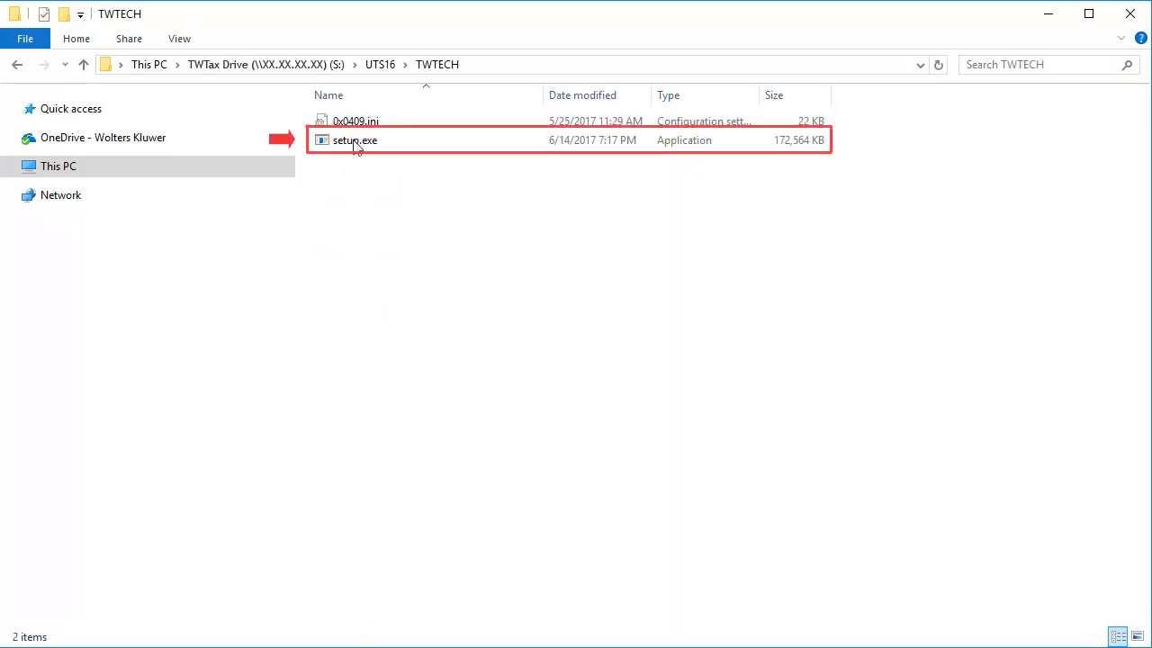
- Run setup.exe as administrator and allow it past the security warning
right_click(355, 140)
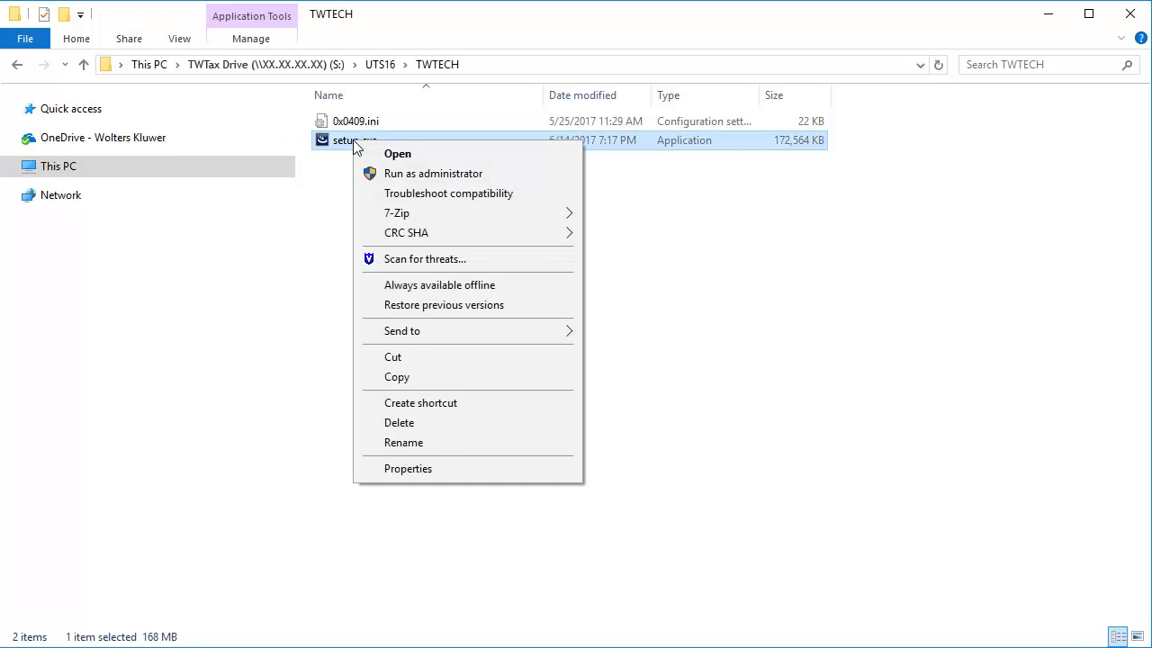
mouse_move(432, 173)
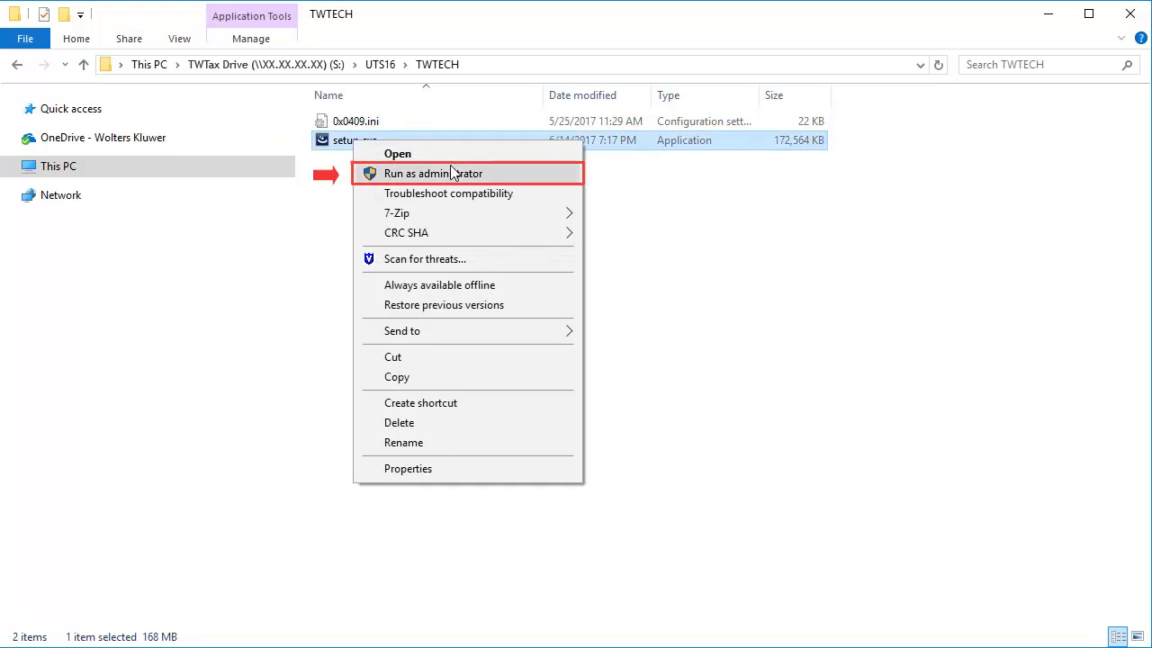
left_click(432, 173)
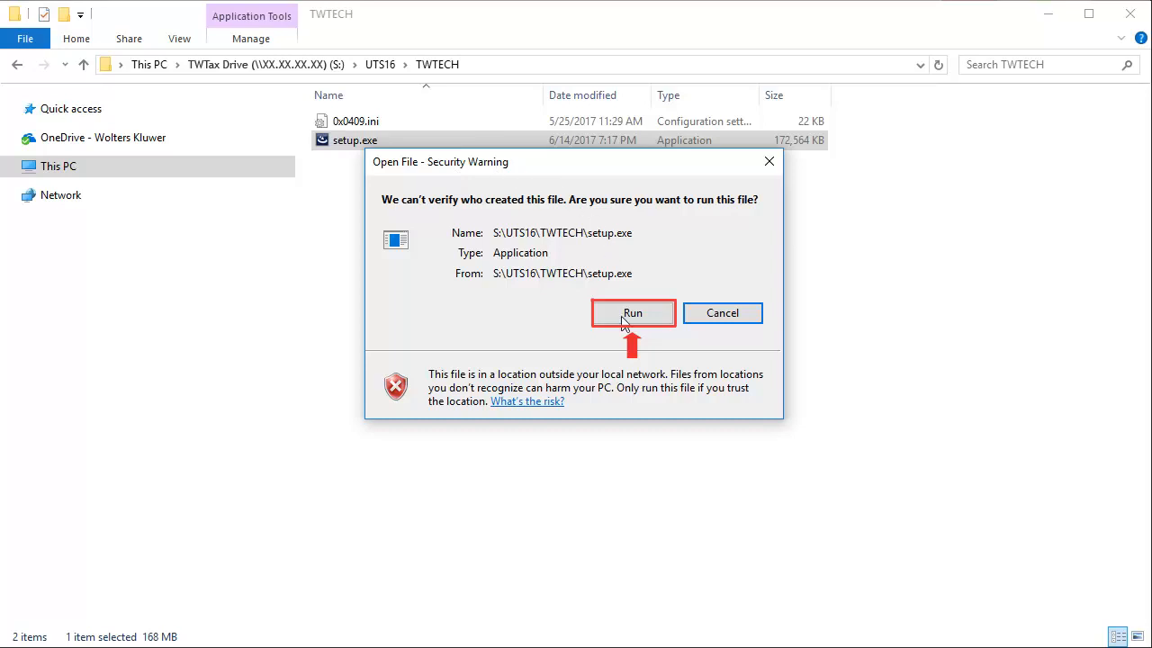
left_click(631, 314)
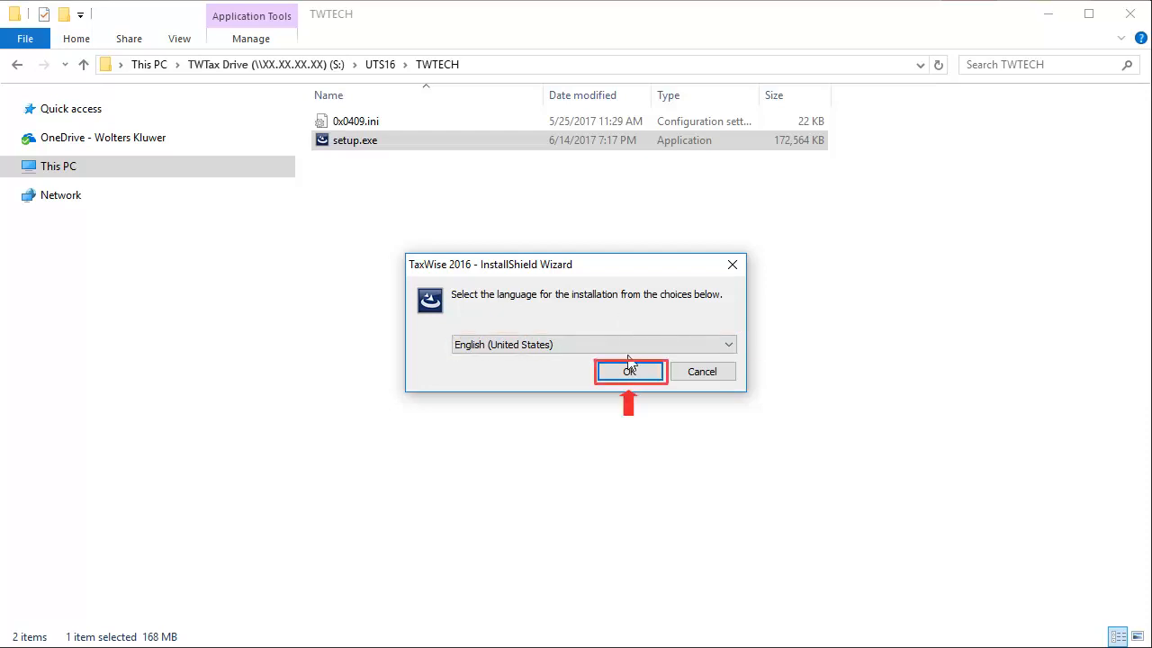
- Choose English (United States), accept the license terms and reach the Destination Drive page
left_click(630, 371)
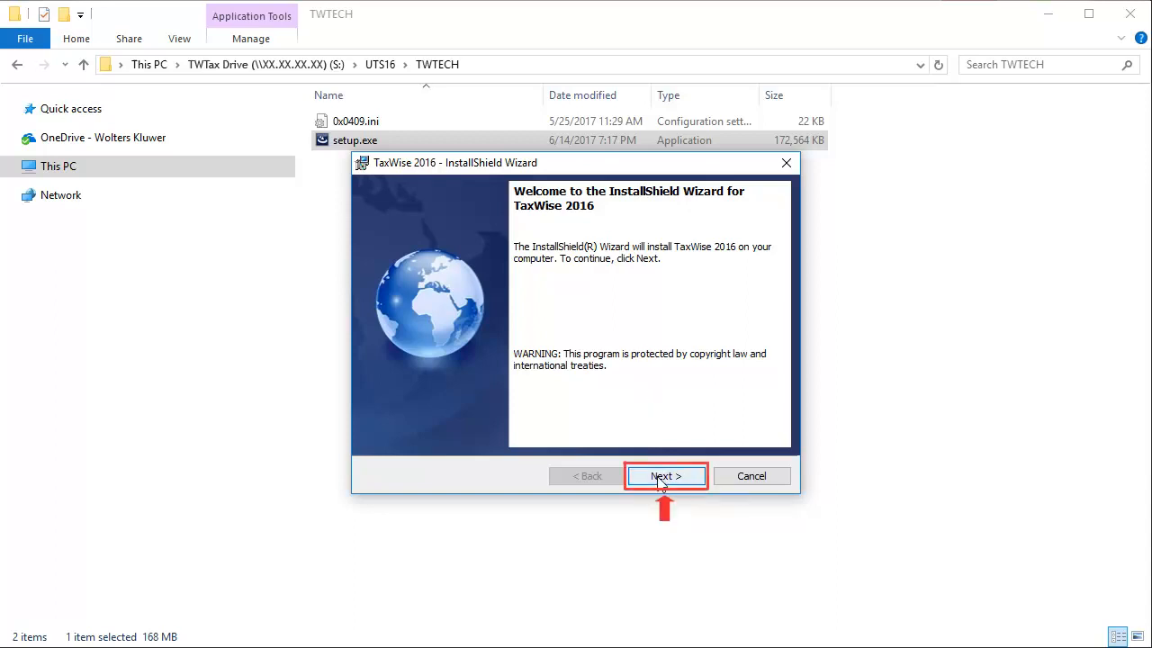
left_click(666, 475)
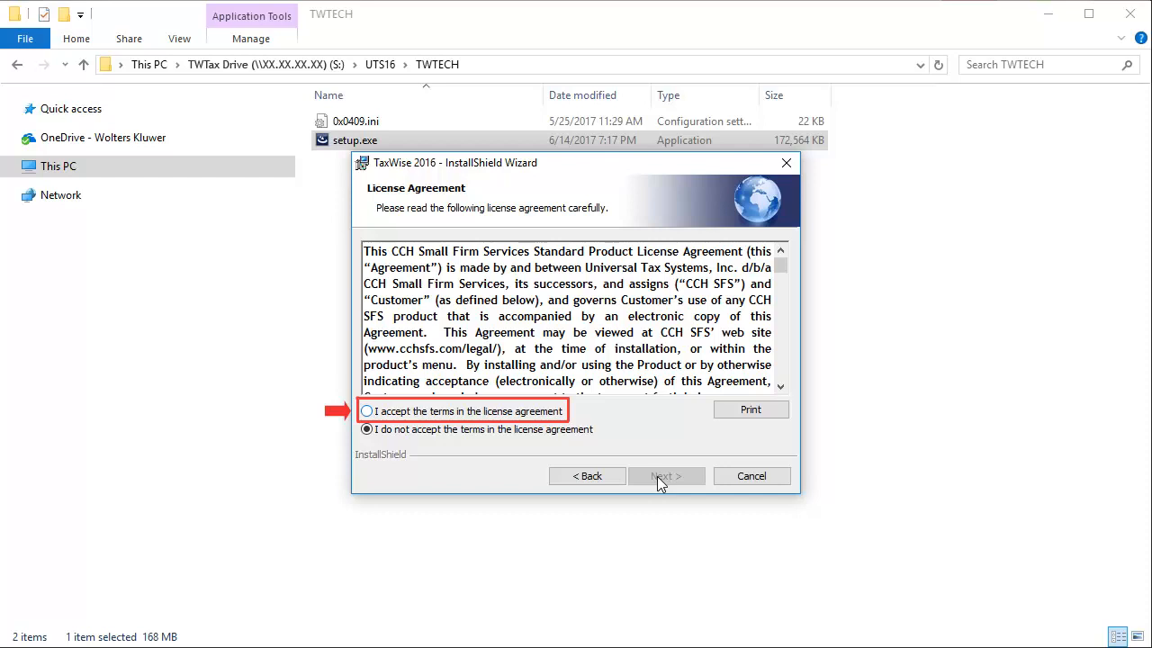
left_click(367, 410)
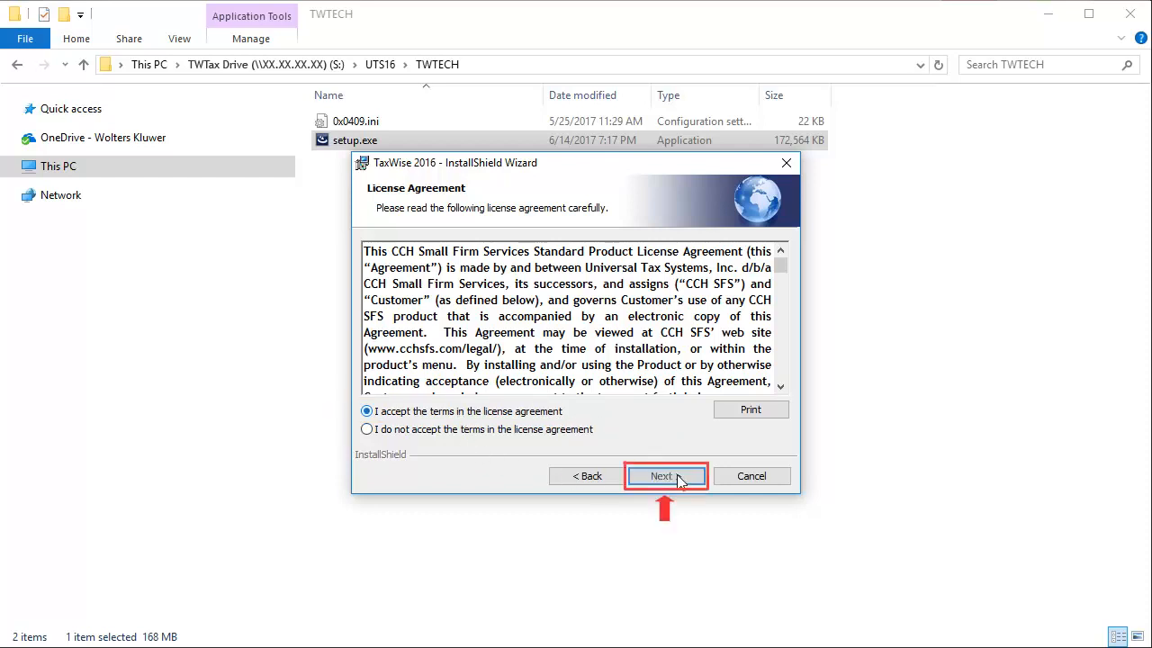
left_click(661, 475)
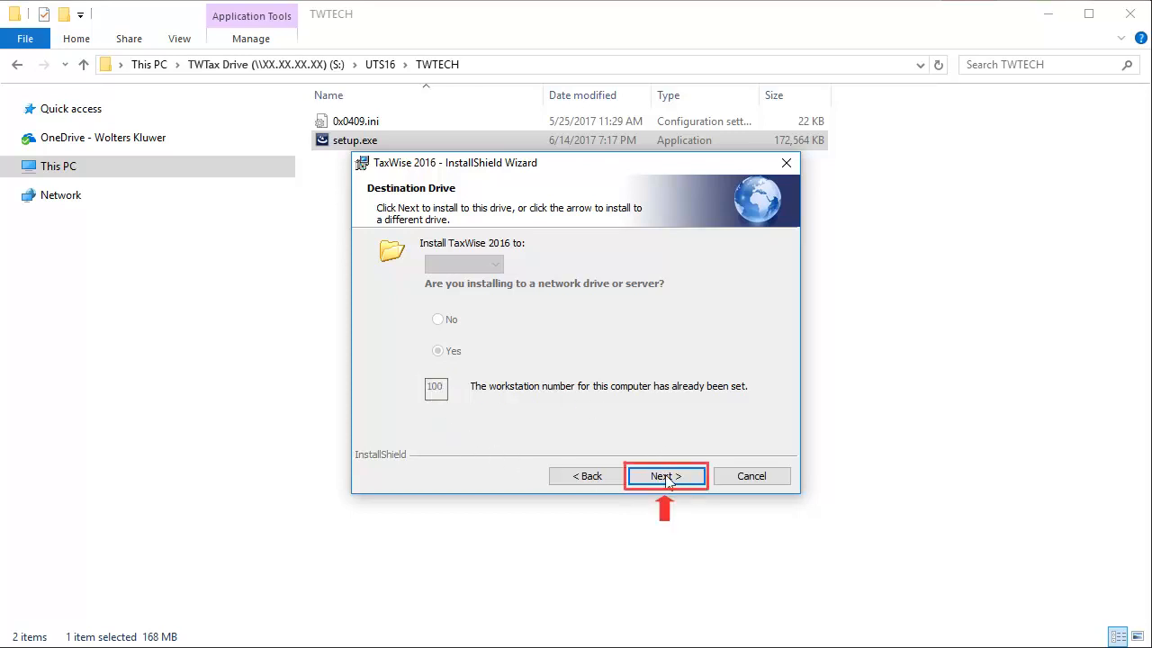
- Install TaxWise 2016 to the network destination and finish the wizard, showing the restart prompt
left_click(666, 475)
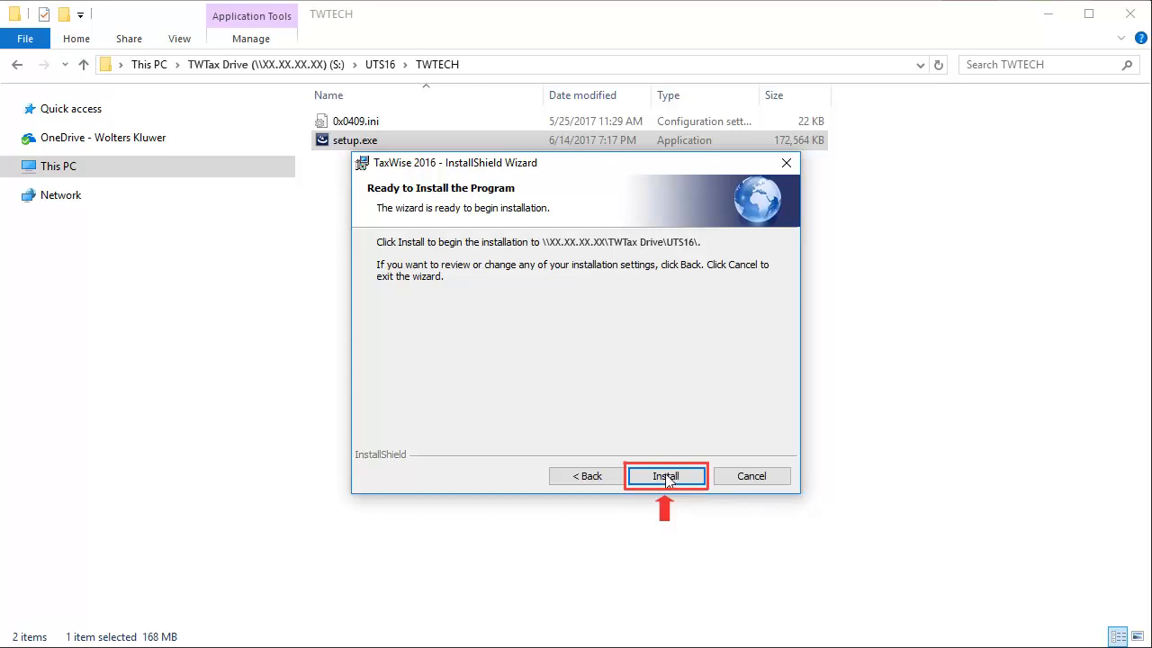
left_click(666, 475)
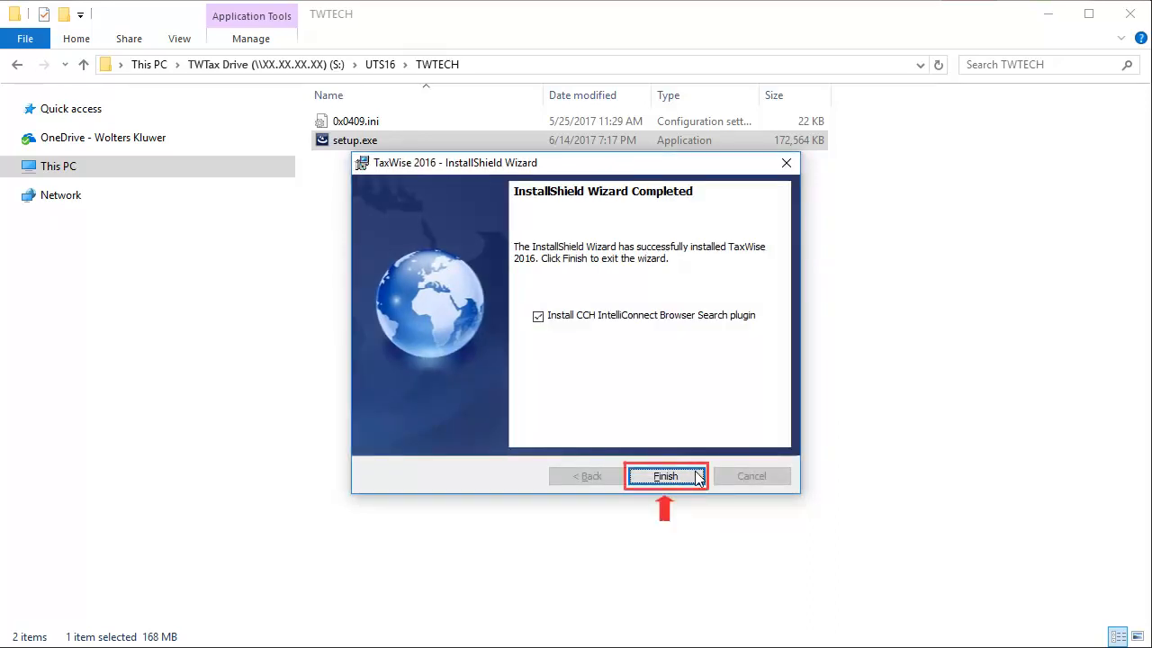
left_click(665, 475)
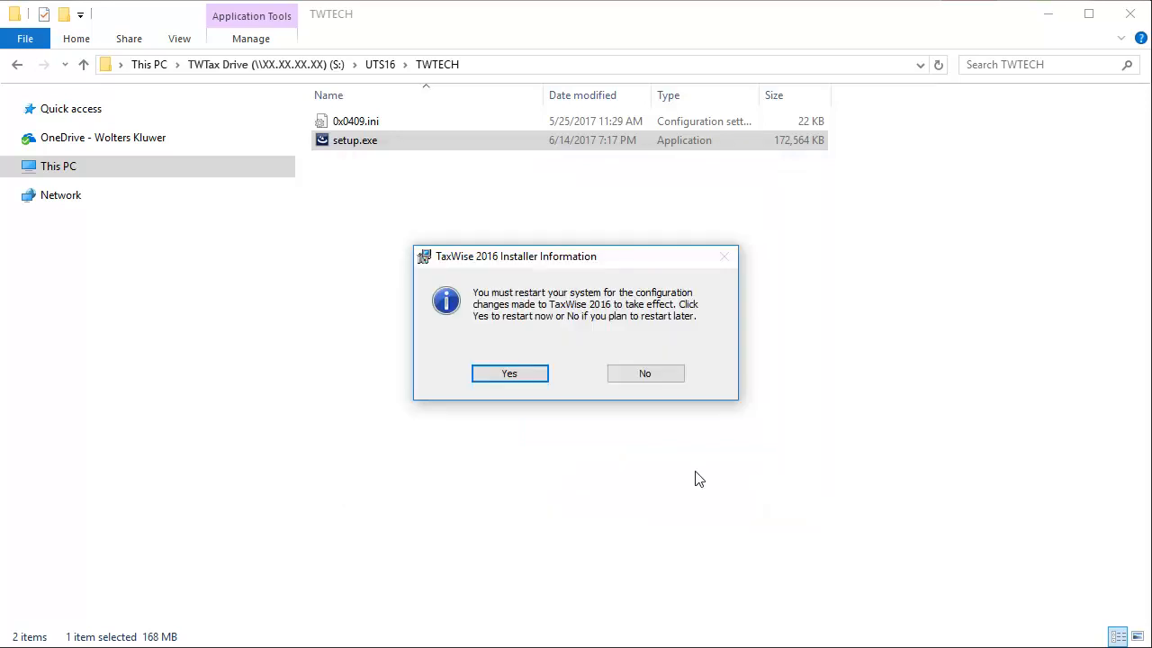